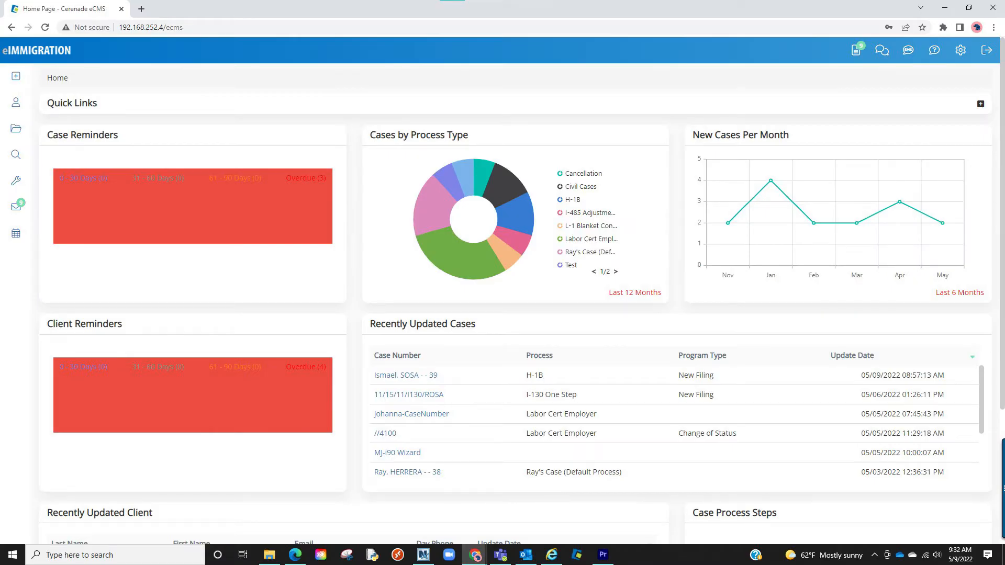
# Show the Create menu of new-record options from the left sidebar plus icon.
pyautogui.click(15, 77)
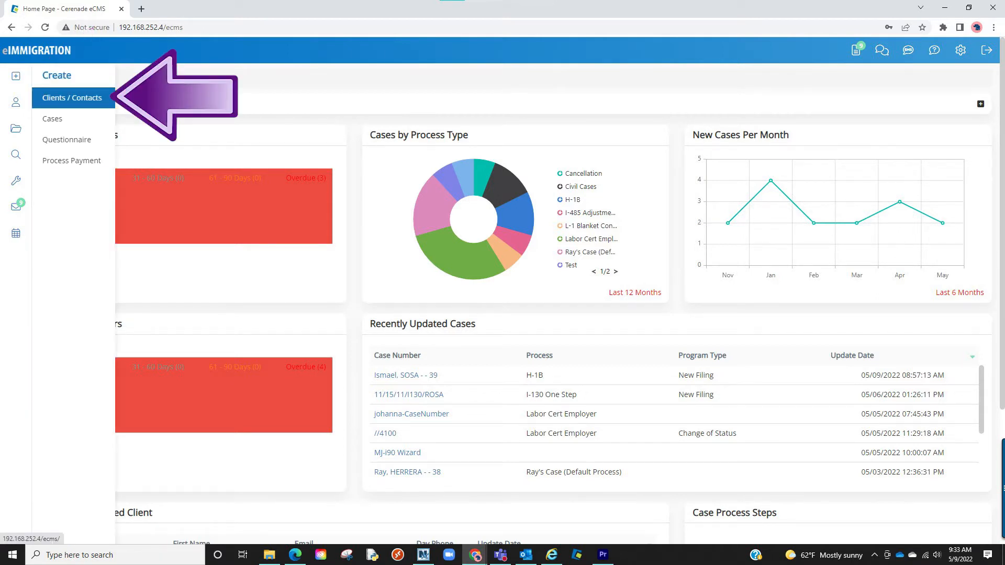
# Create male individual contact Isma example SOSA and open its General Info profile.
pyautogui.click(72, 98)
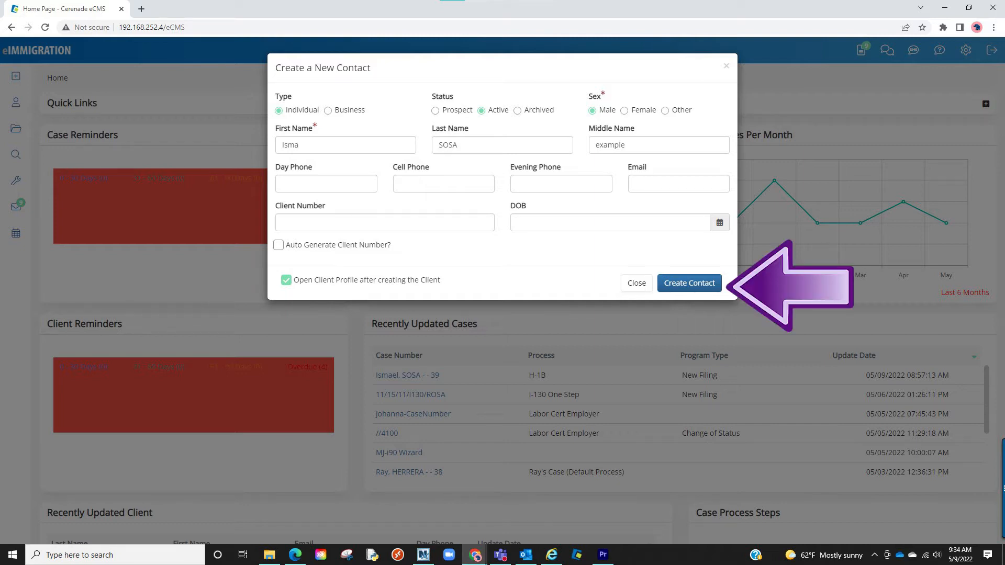
pyautogui.click(688, 282)
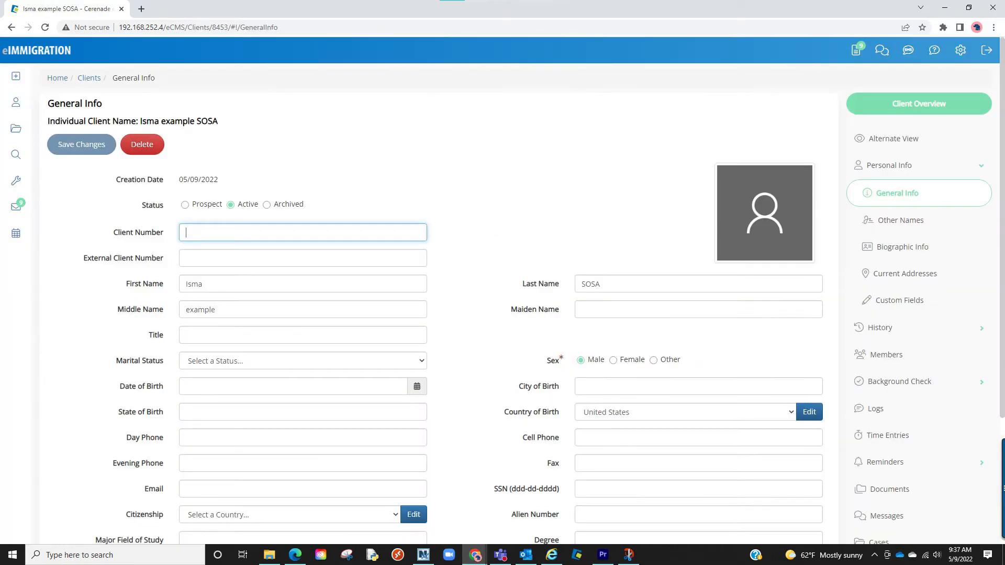